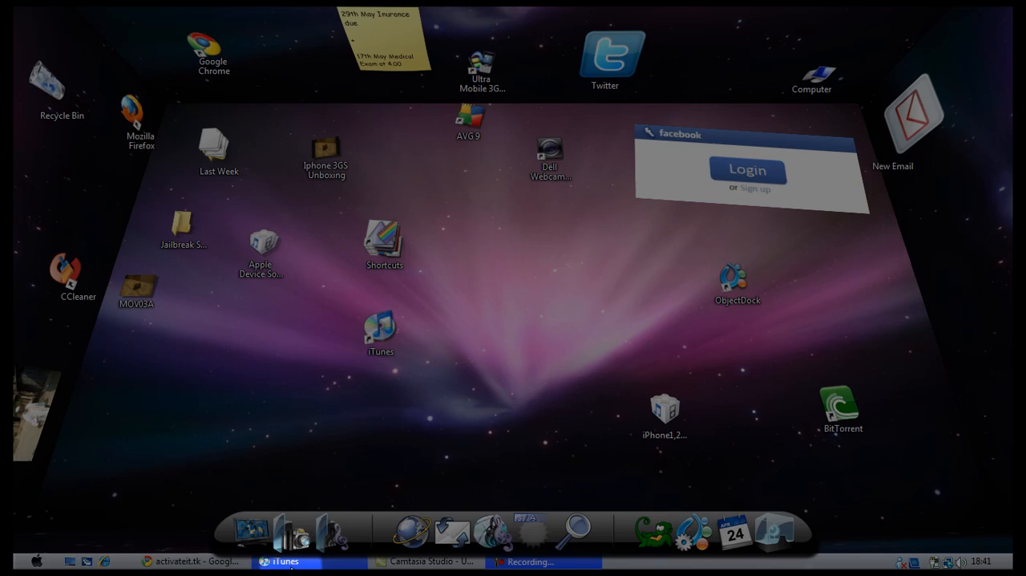
Step: Reveal the iPhone's UDID in the iTunes Summary, then bring up the Firmware 4.0 activation form
click(285, 561)
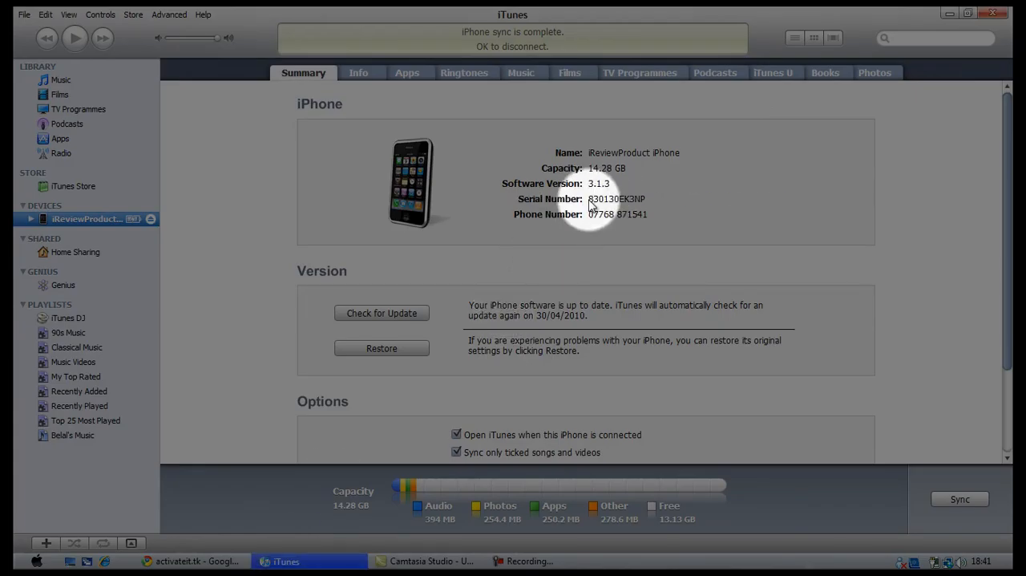
mouse_move(606, 209)
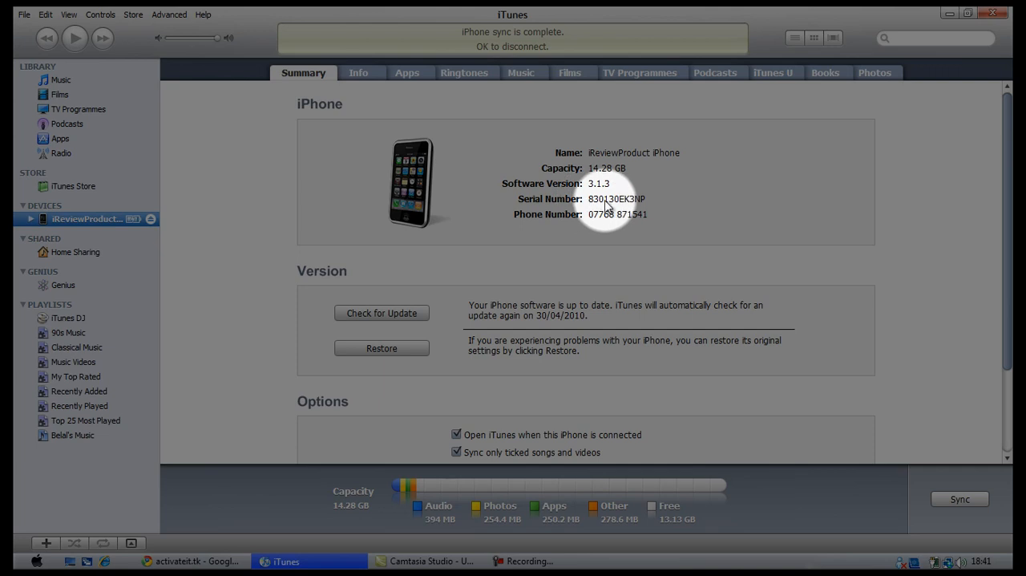
click(615, 199)
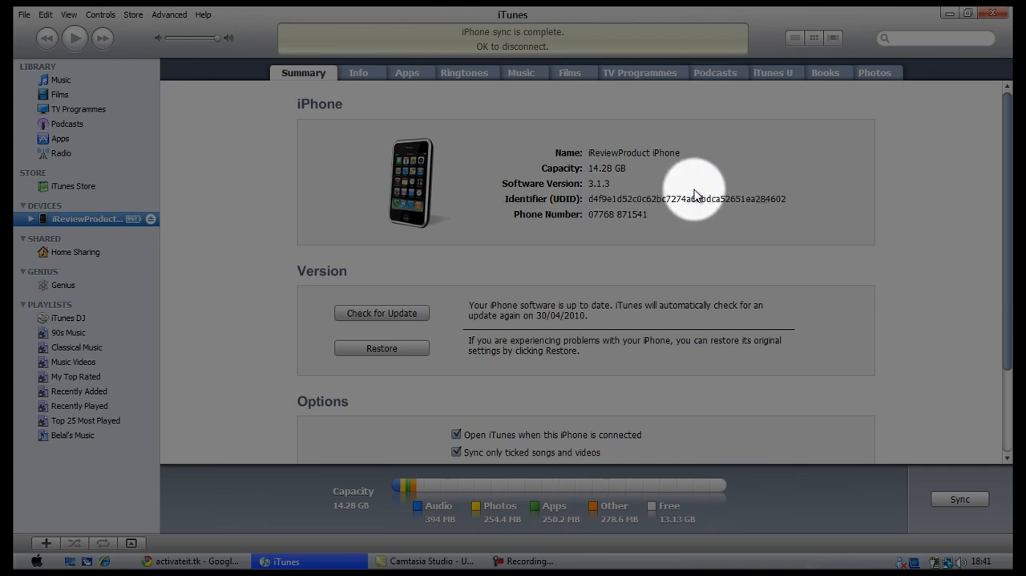
mouse_move(764, 228)
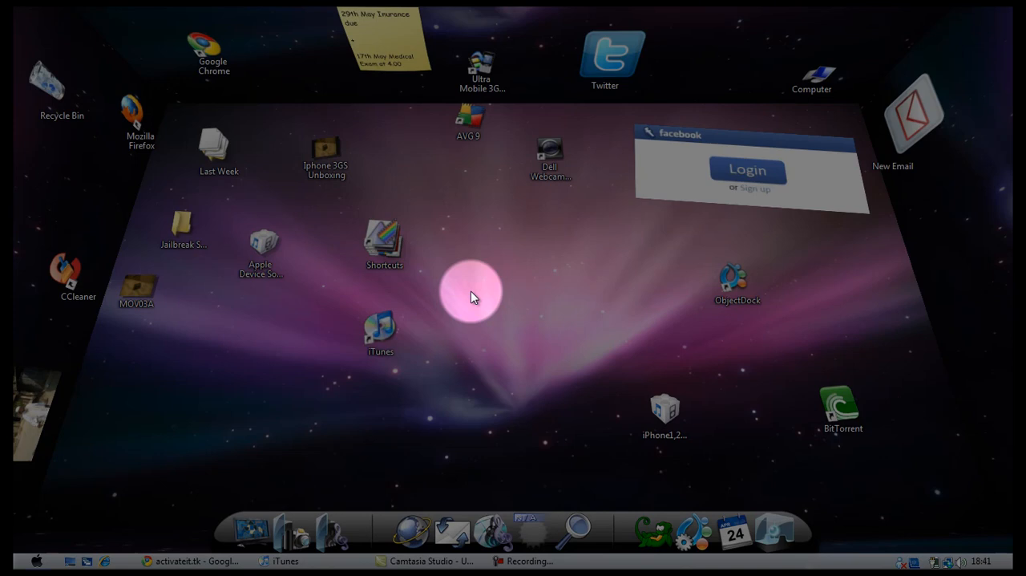
click(190, 561)
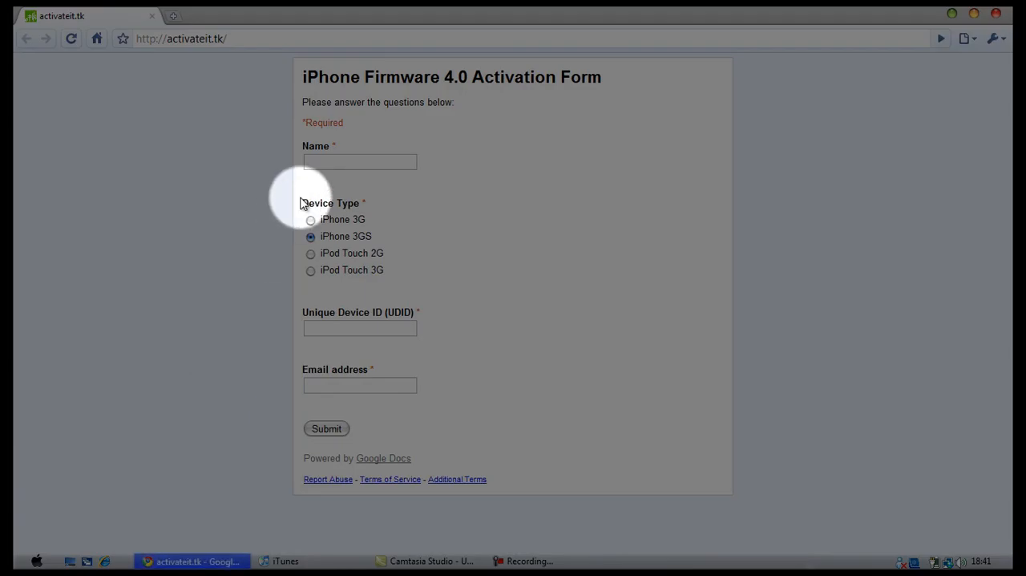
click(359, 160)
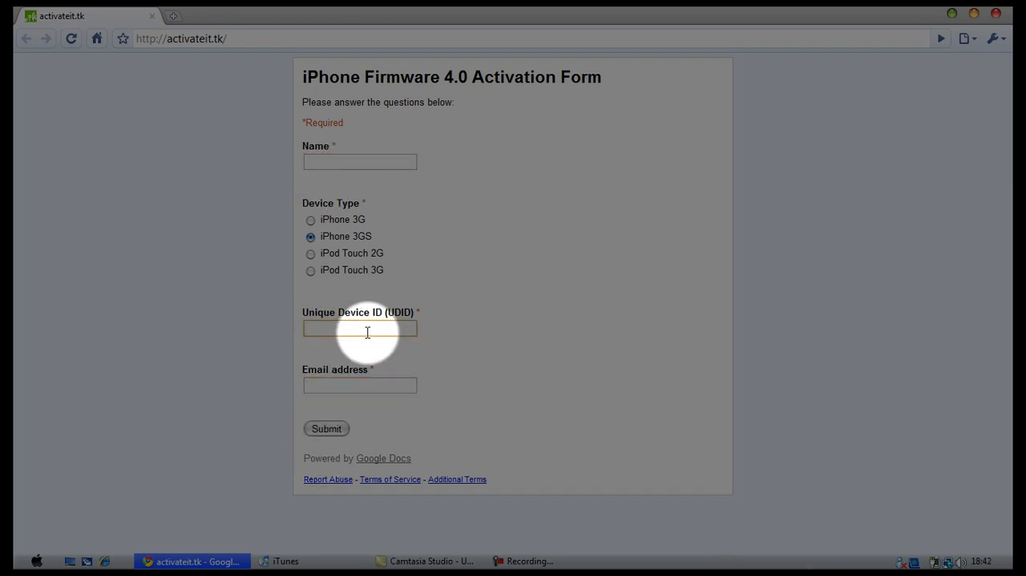
click(359, 327)
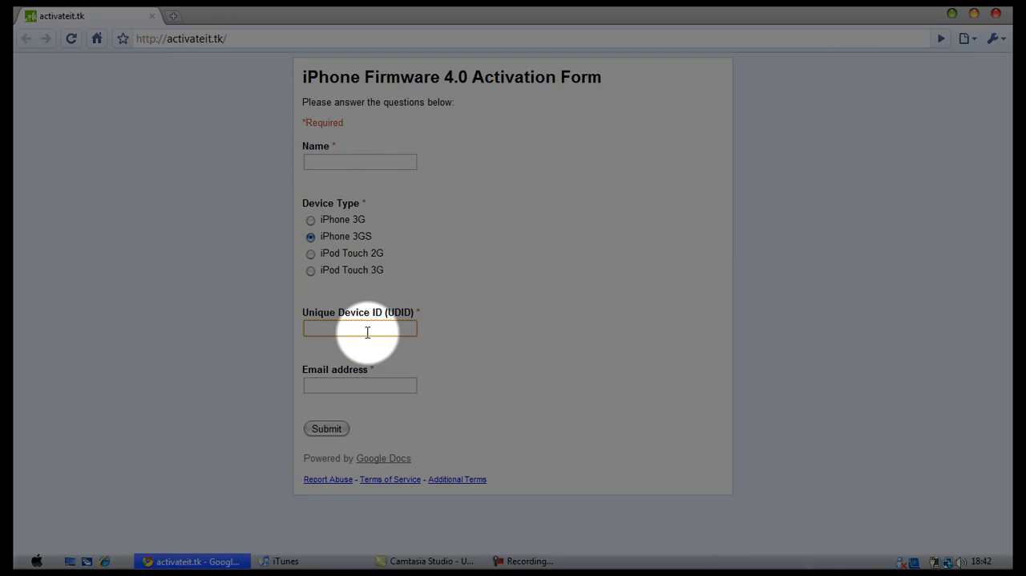
mouse_move(383, 312)
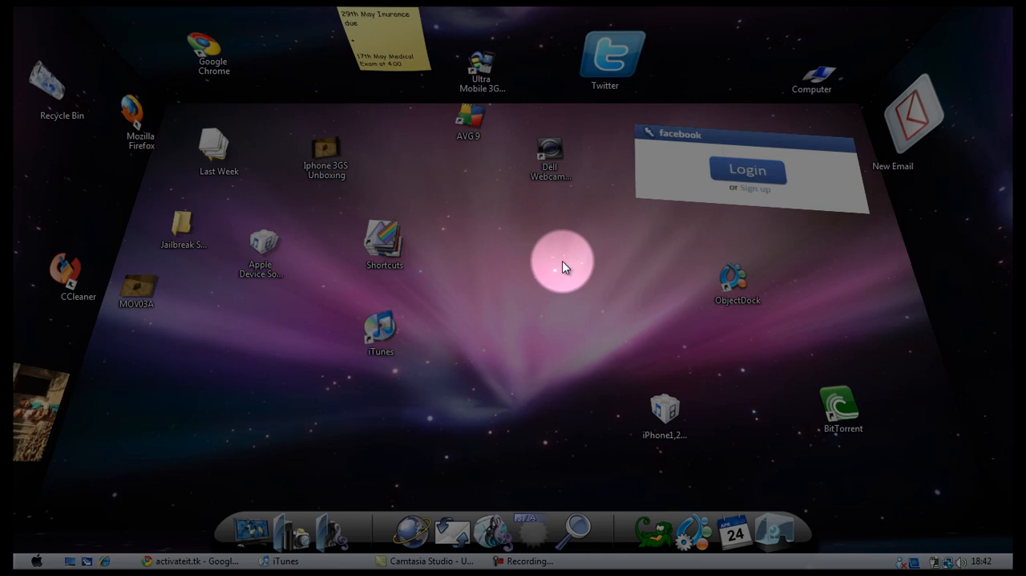
mouse_move(555, 330)
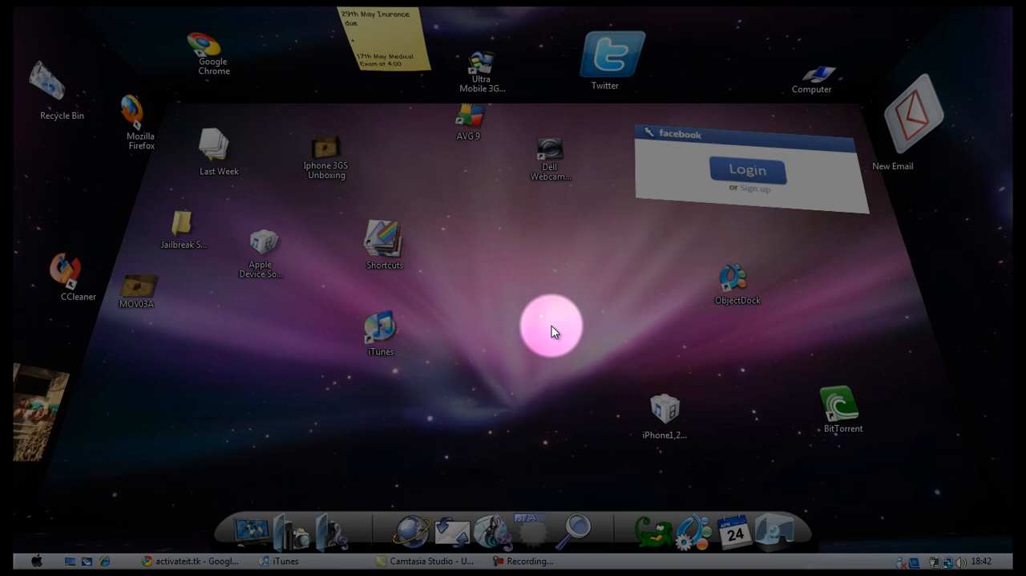